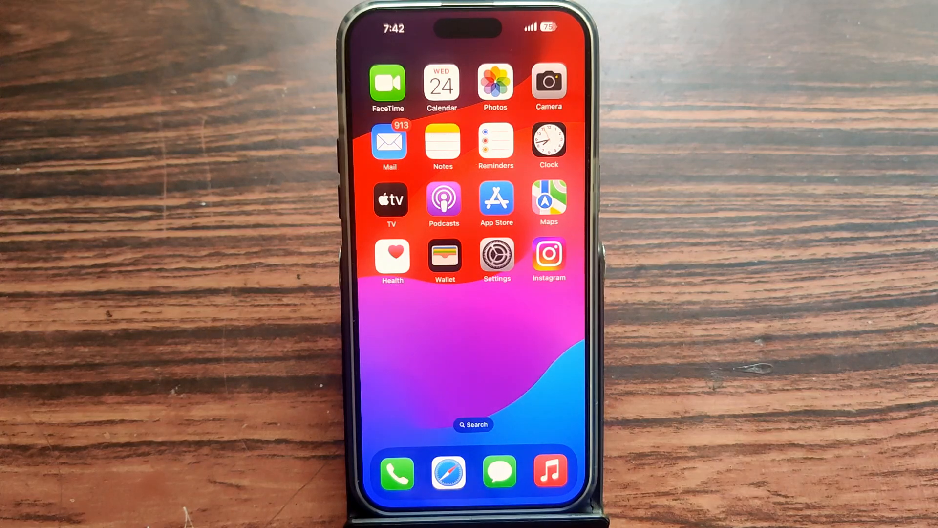
Step: Launch the Settings app from the Home Screen
click(497, 255)
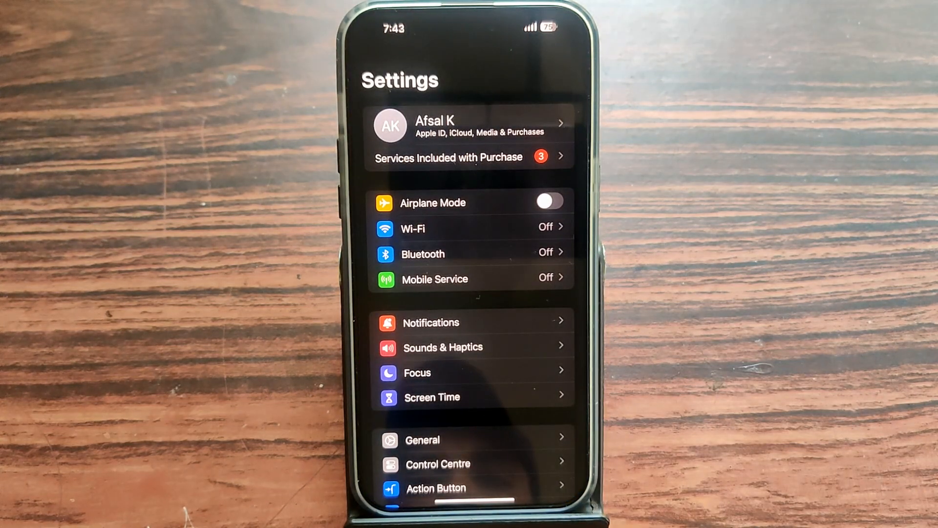
Step: In Notifications settings, set Display As to Count instead of Stack
click(430, 323)
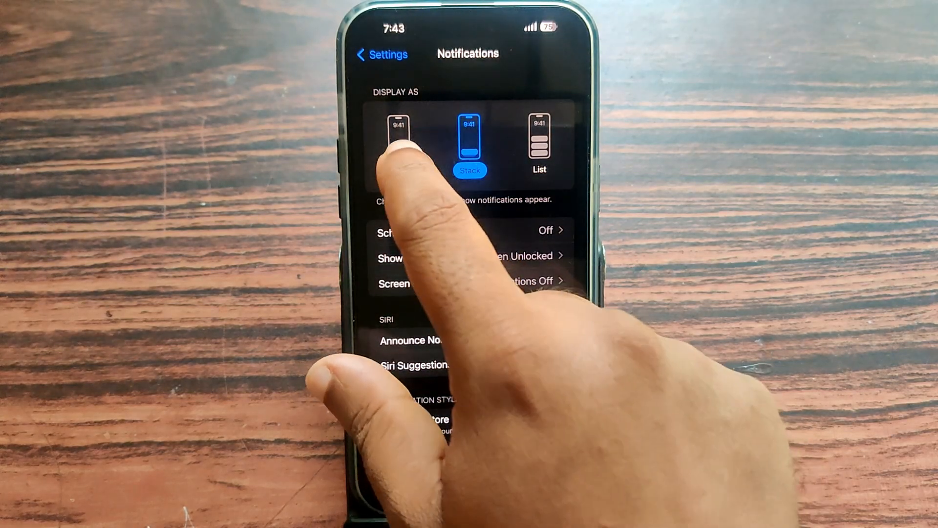
click(399, 138)
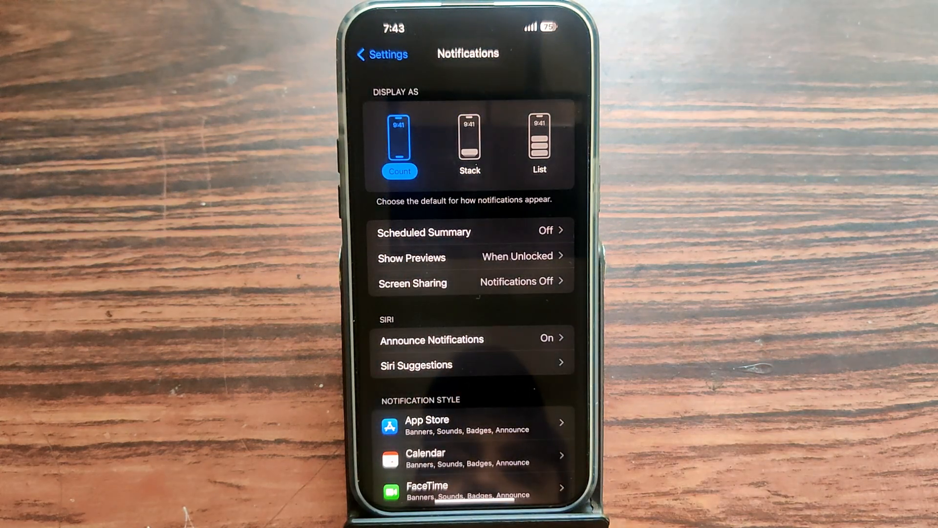